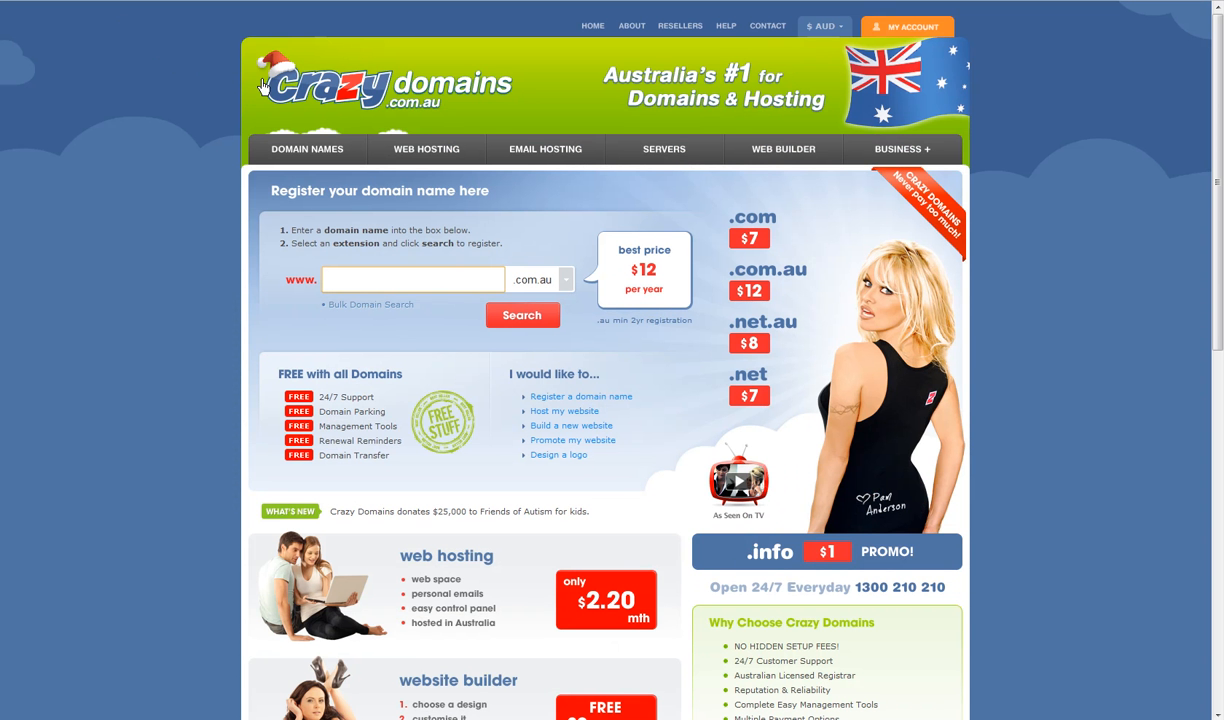
Step: Log in to Crazy Domains through My Account to reach the Domain Manager home page
click(413, 279)
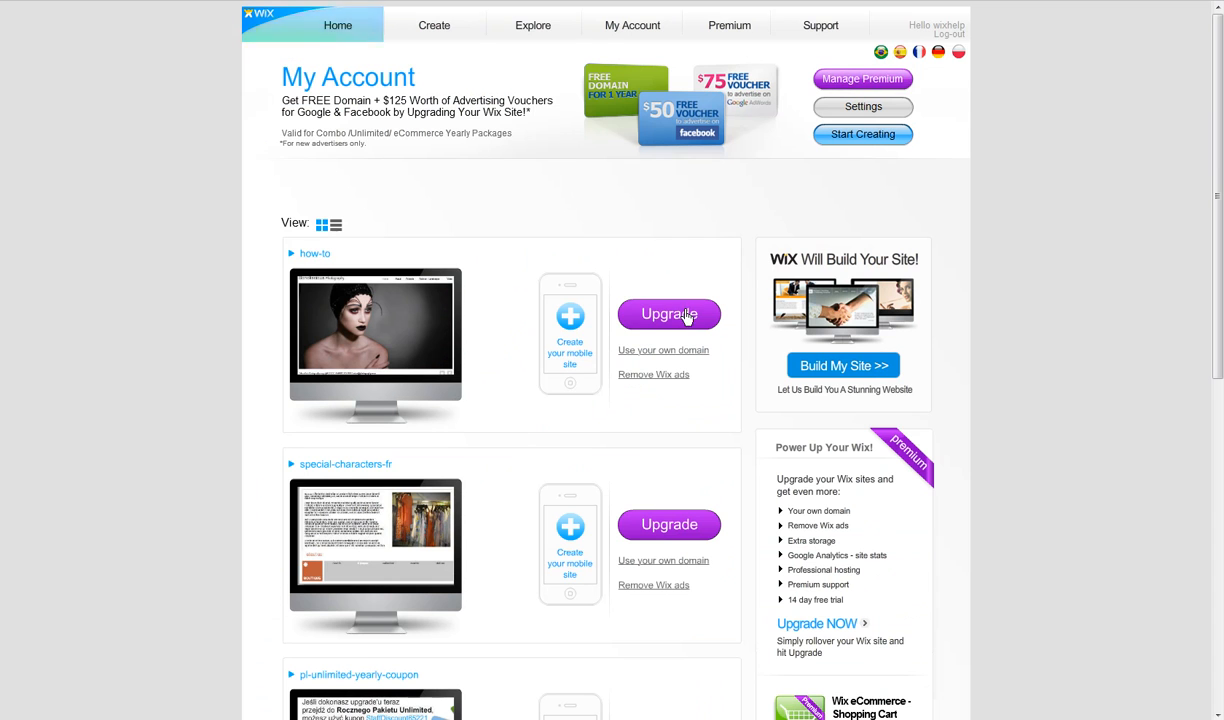
mouse_move(665, 327)
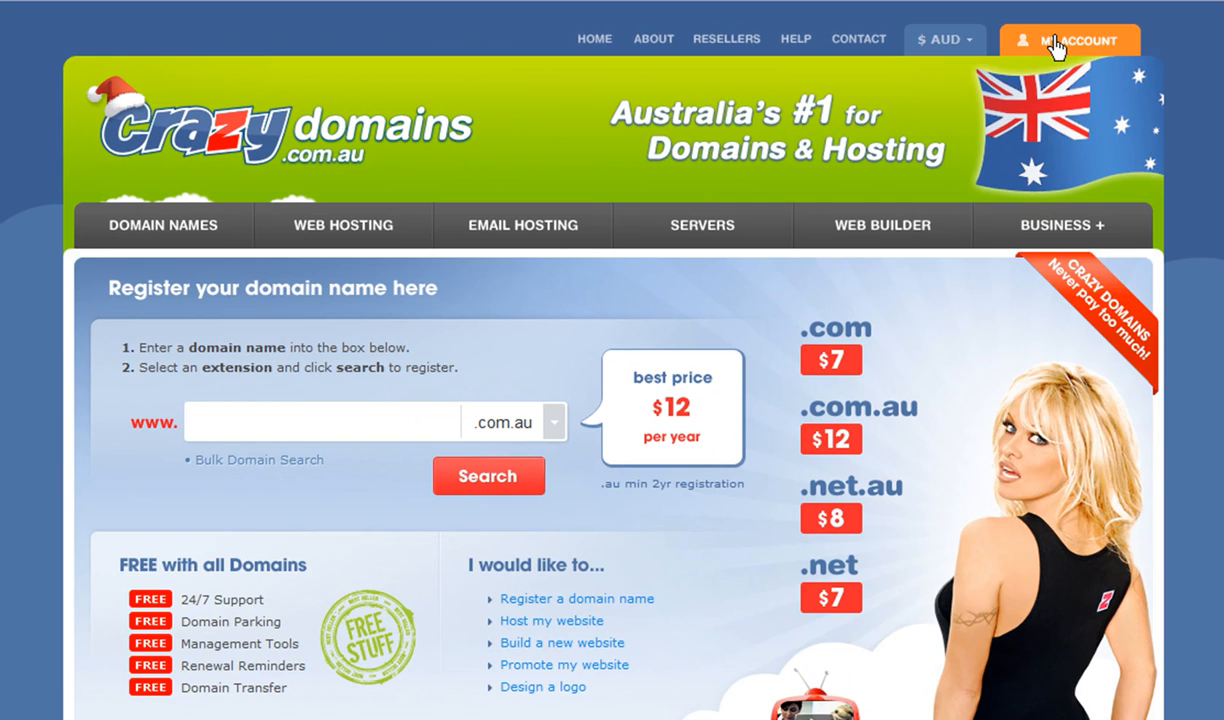
click(1078, 40)
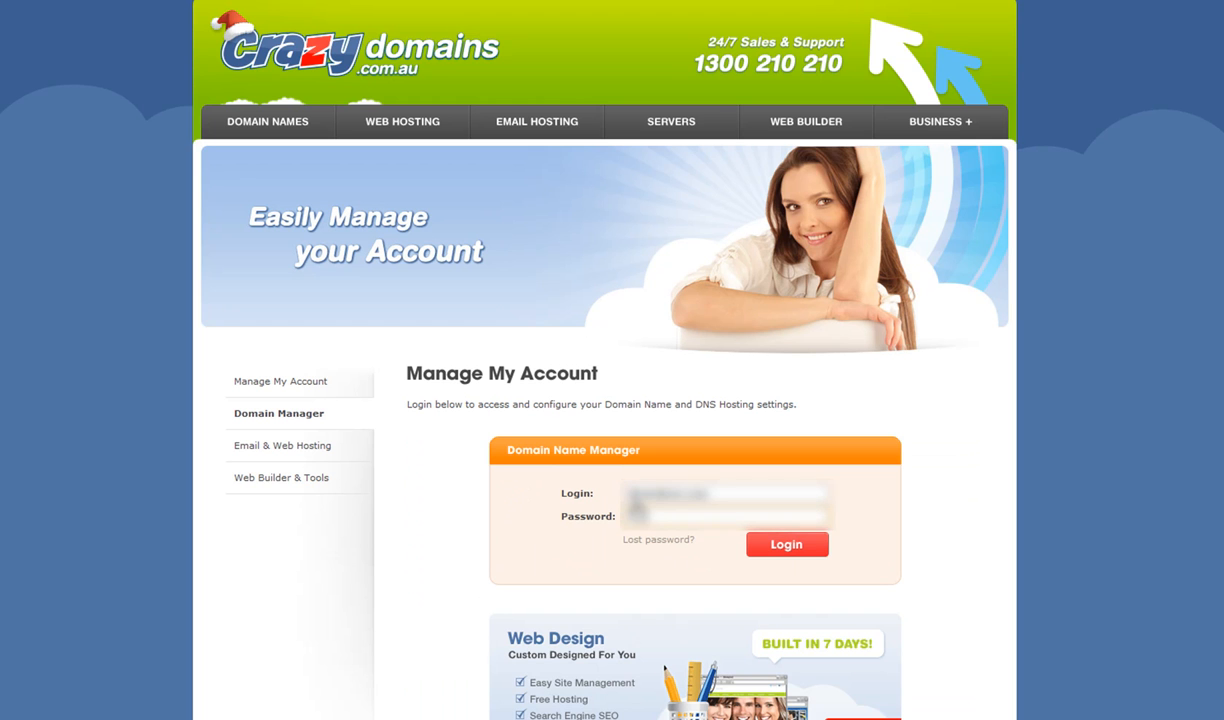
click(786, 544)
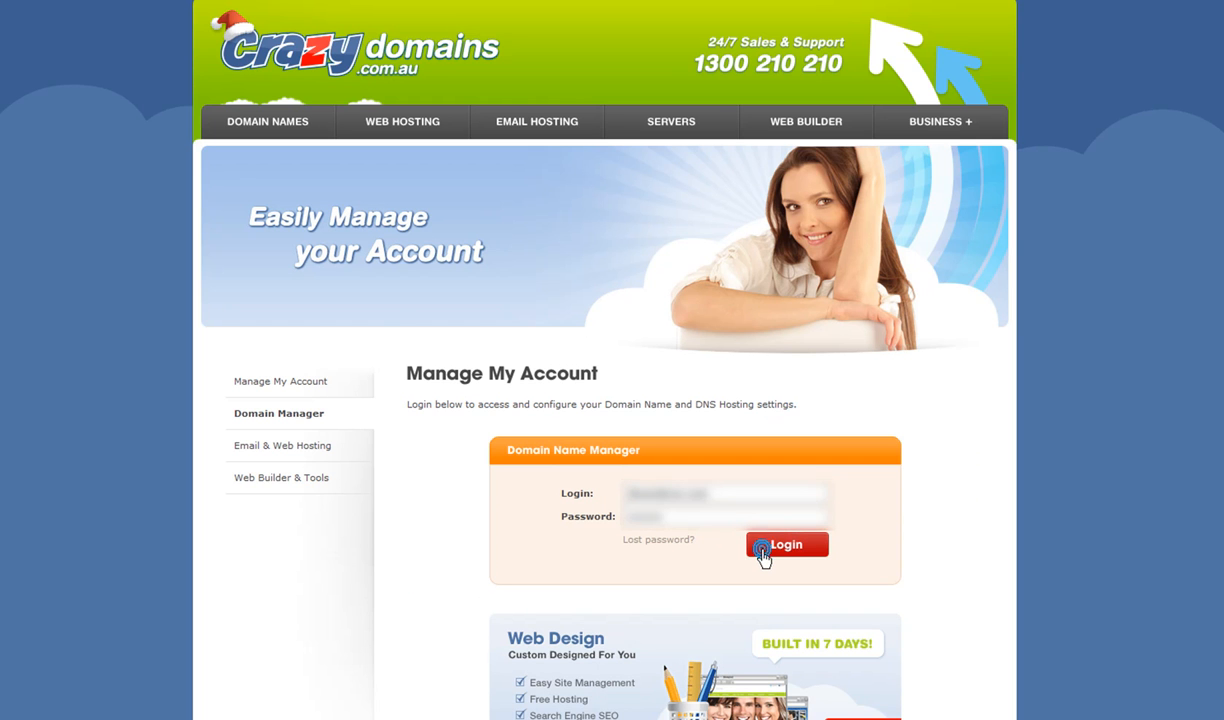
click(786, 544)
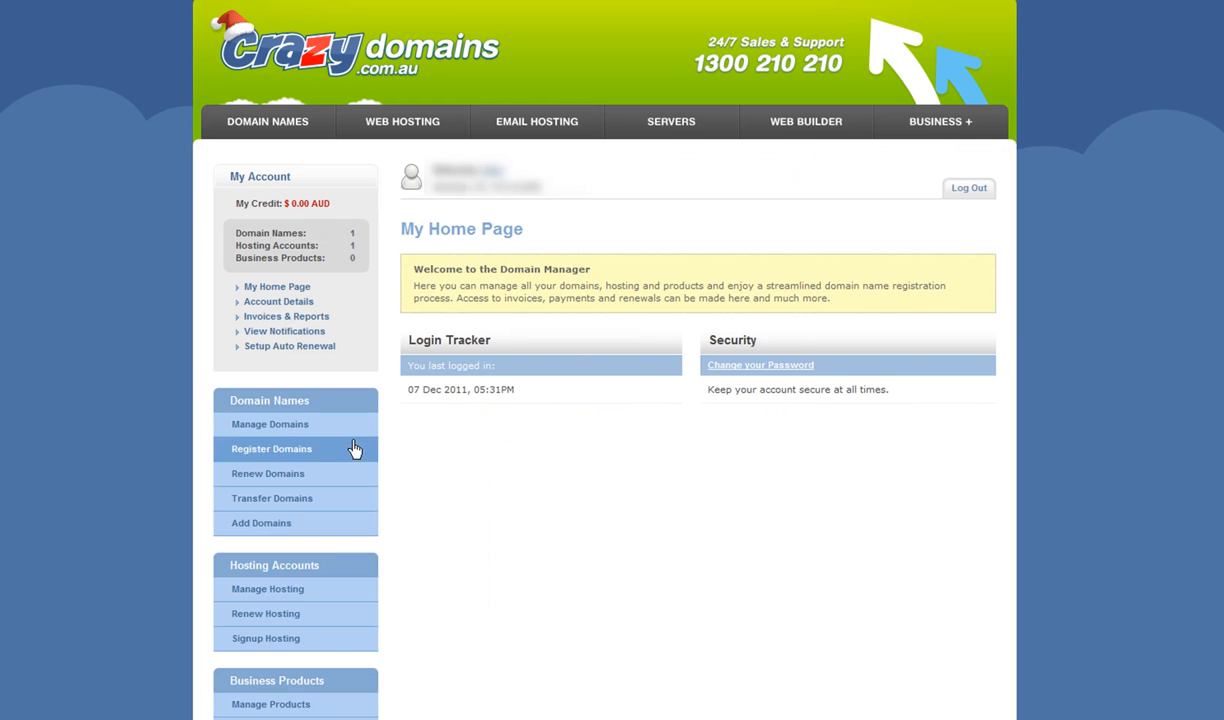
scroll(down, 3)
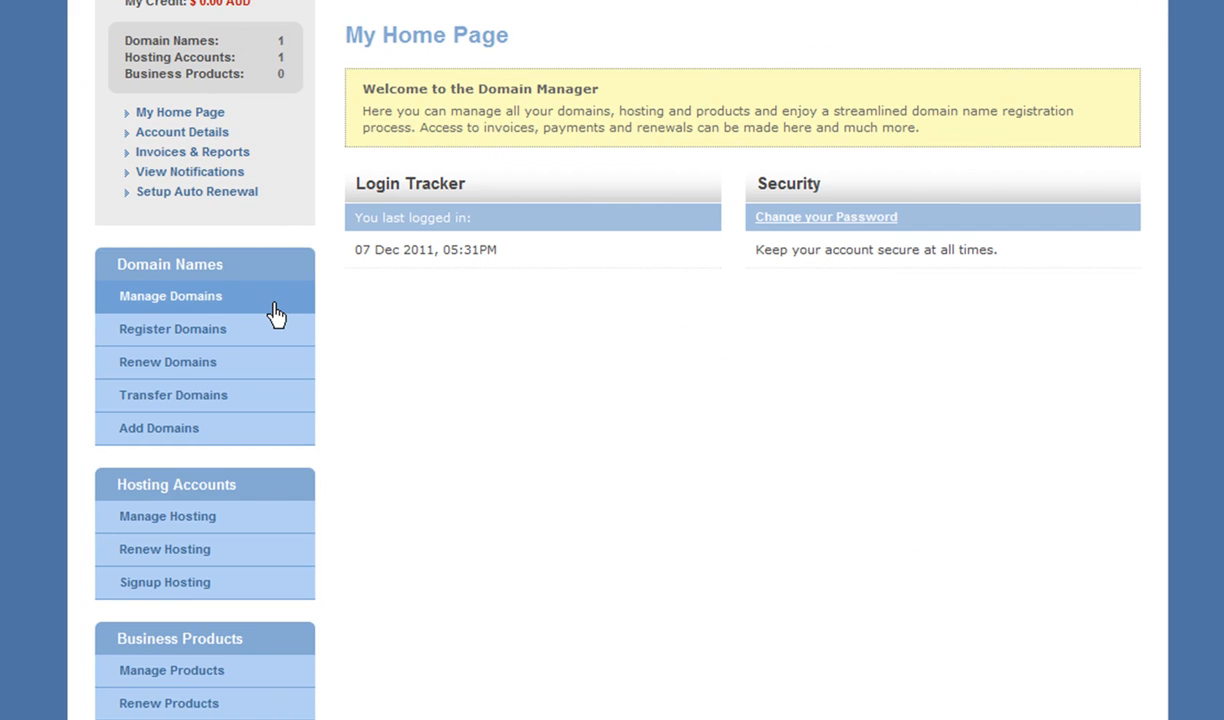
Step: Go from Manage Domains to wixsdomain.org and its Update Name Servers page
click(170, 296)
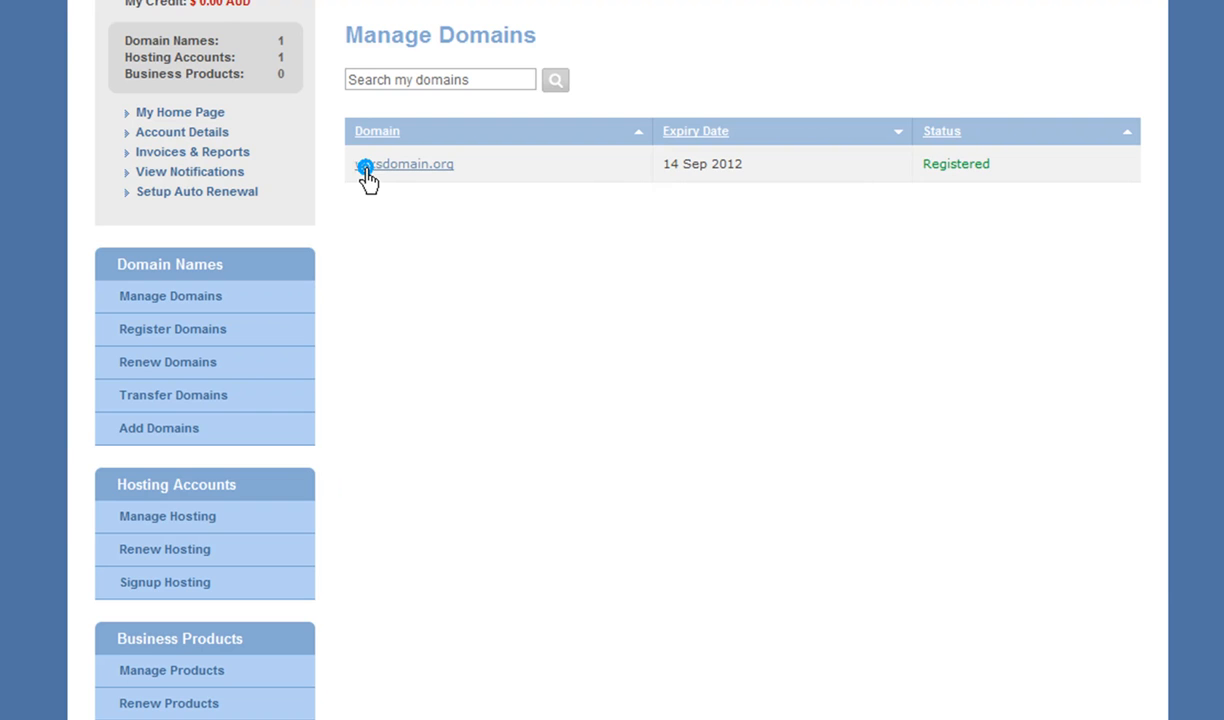
click(405, 163)
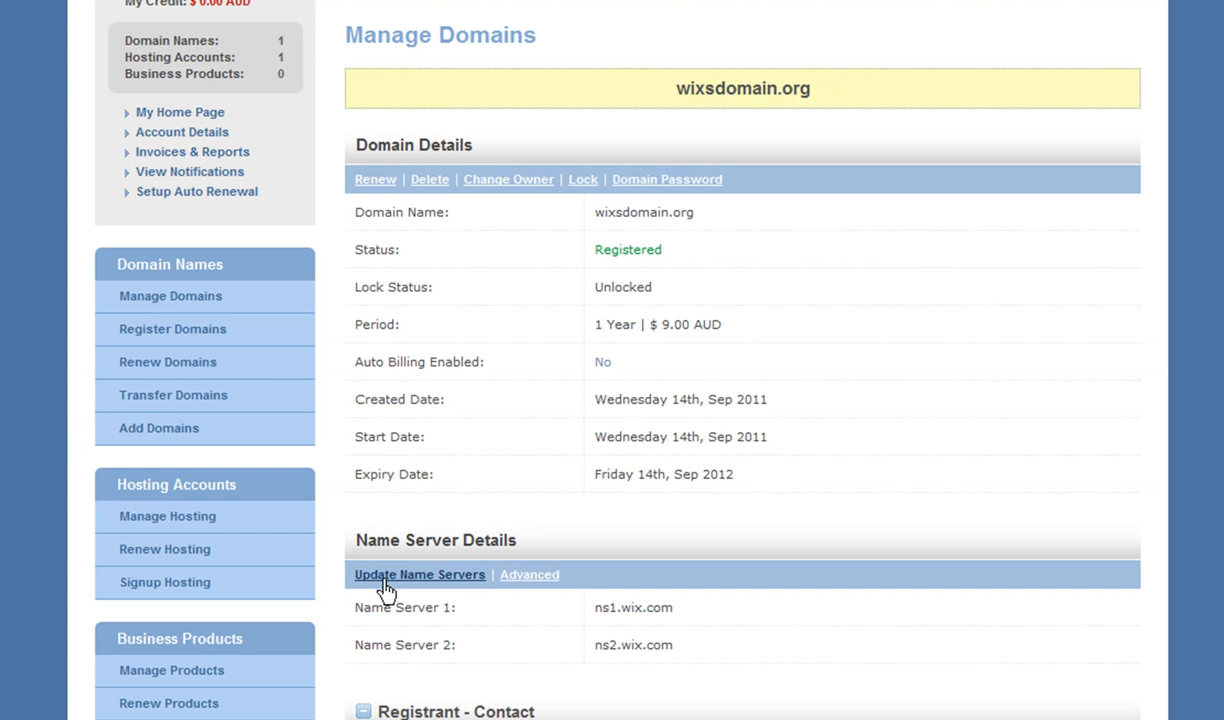
click(419, 574)
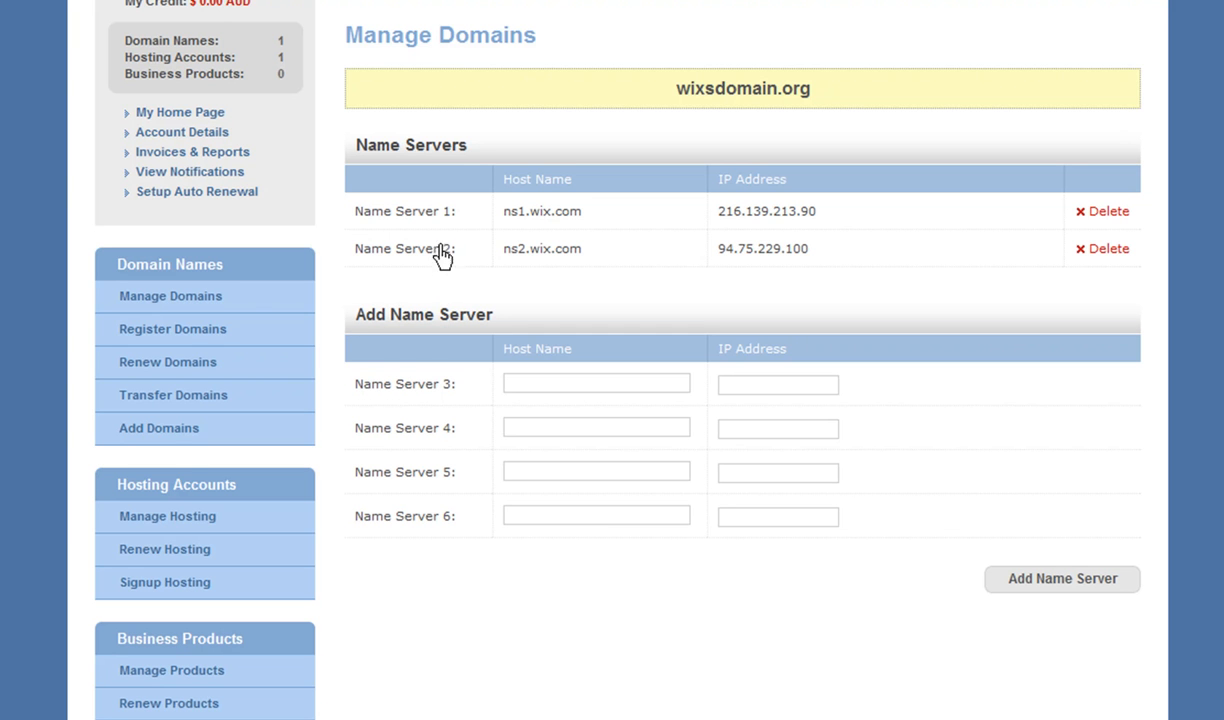
Step: Delete and confirm removal of ns1.wix.com, then ns2.wix.com
click(1107, 211)
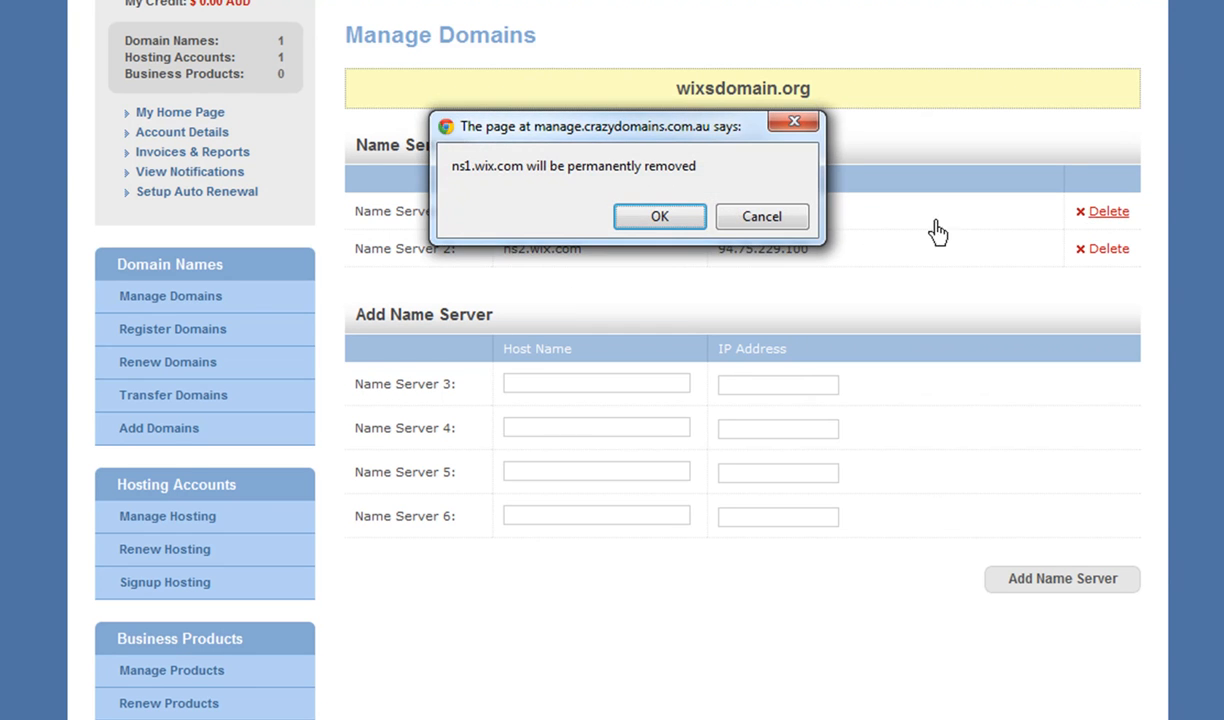
click(659, 216)
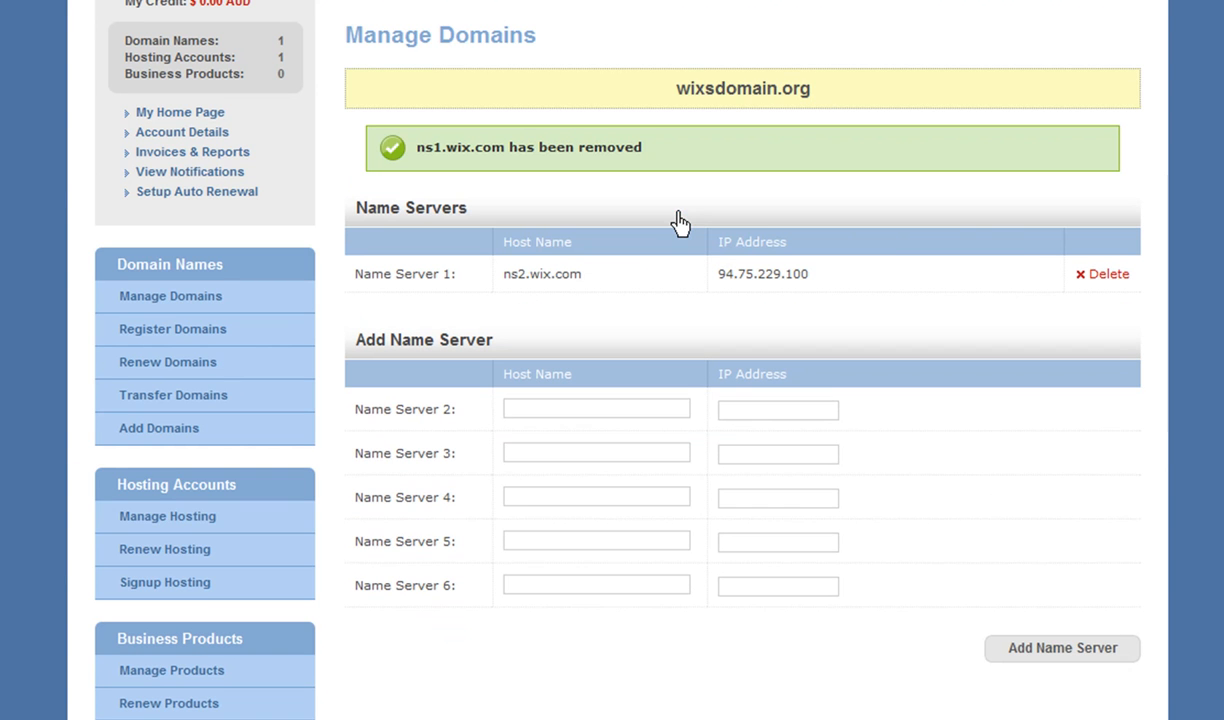
click(1108, 274)
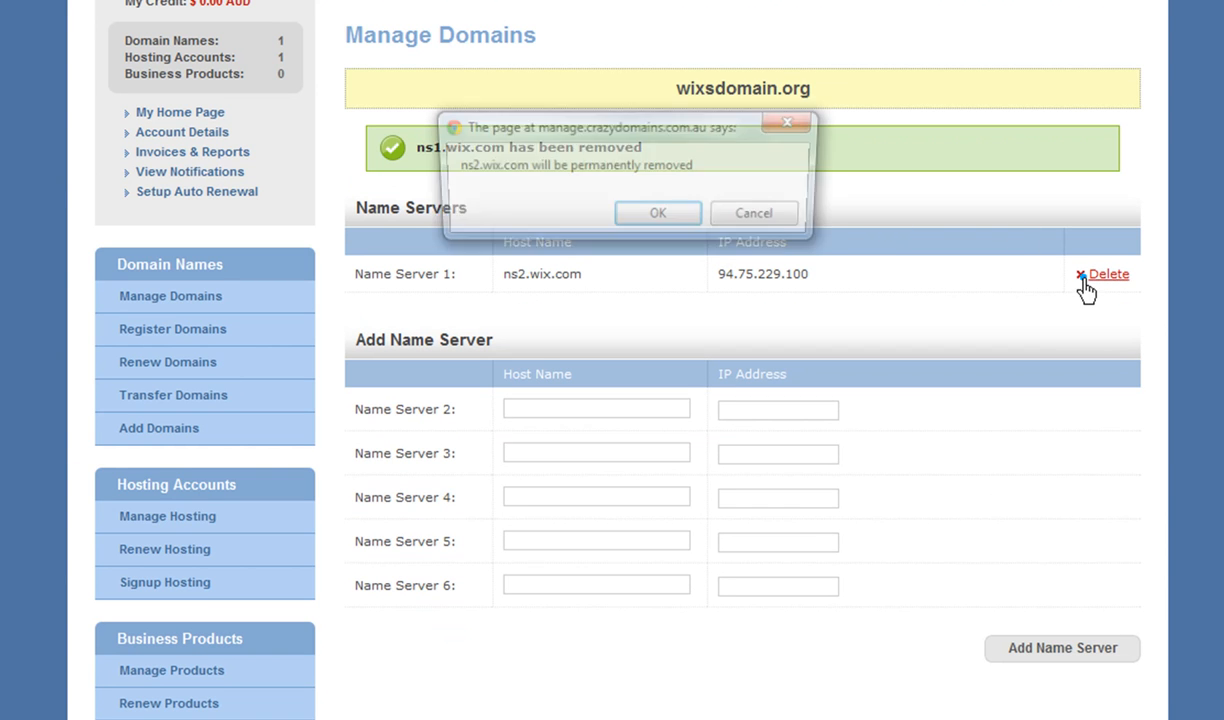
click(657, 213)
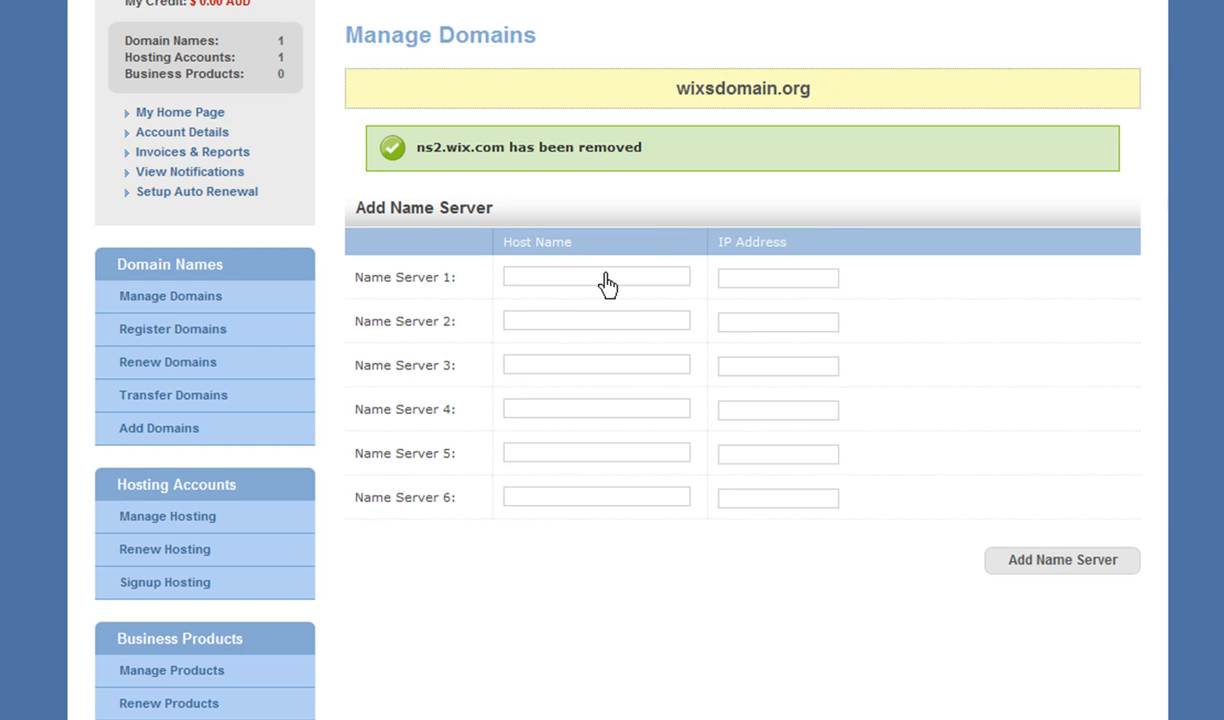
Step: Enter ns1.wix.com and ns2.wix.com as the name servers and save the update
text(NS1.WIX.COM)
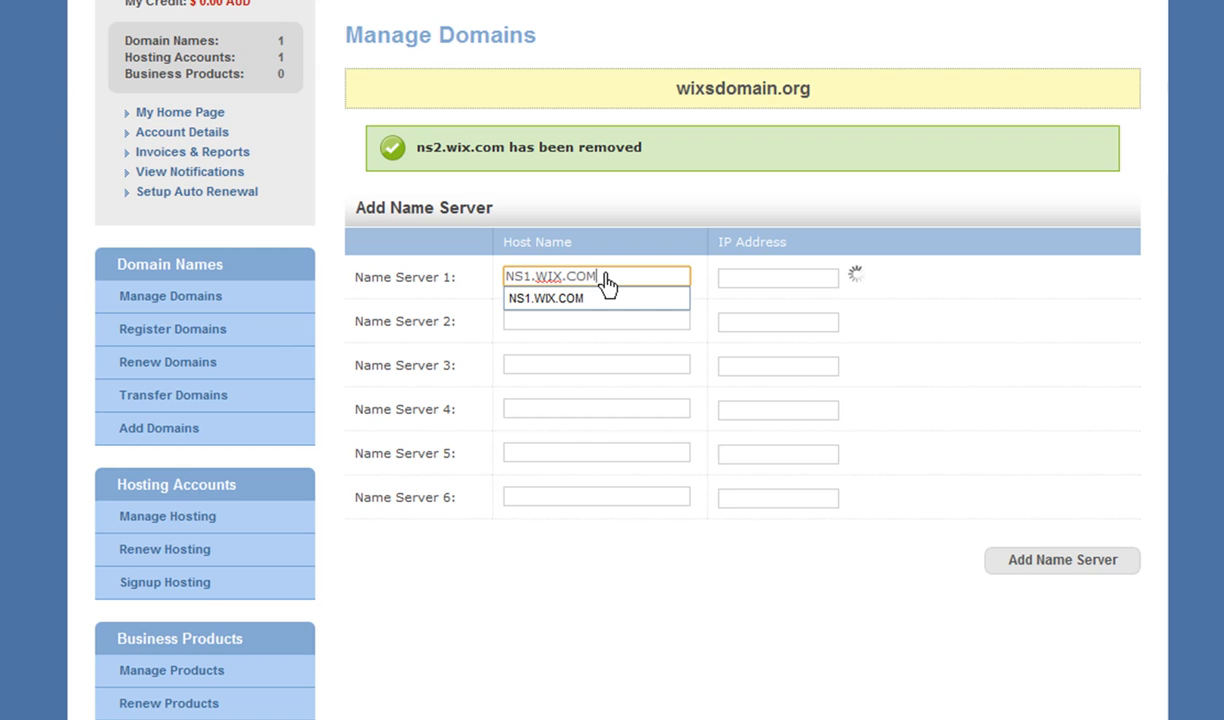
click(545, 298)
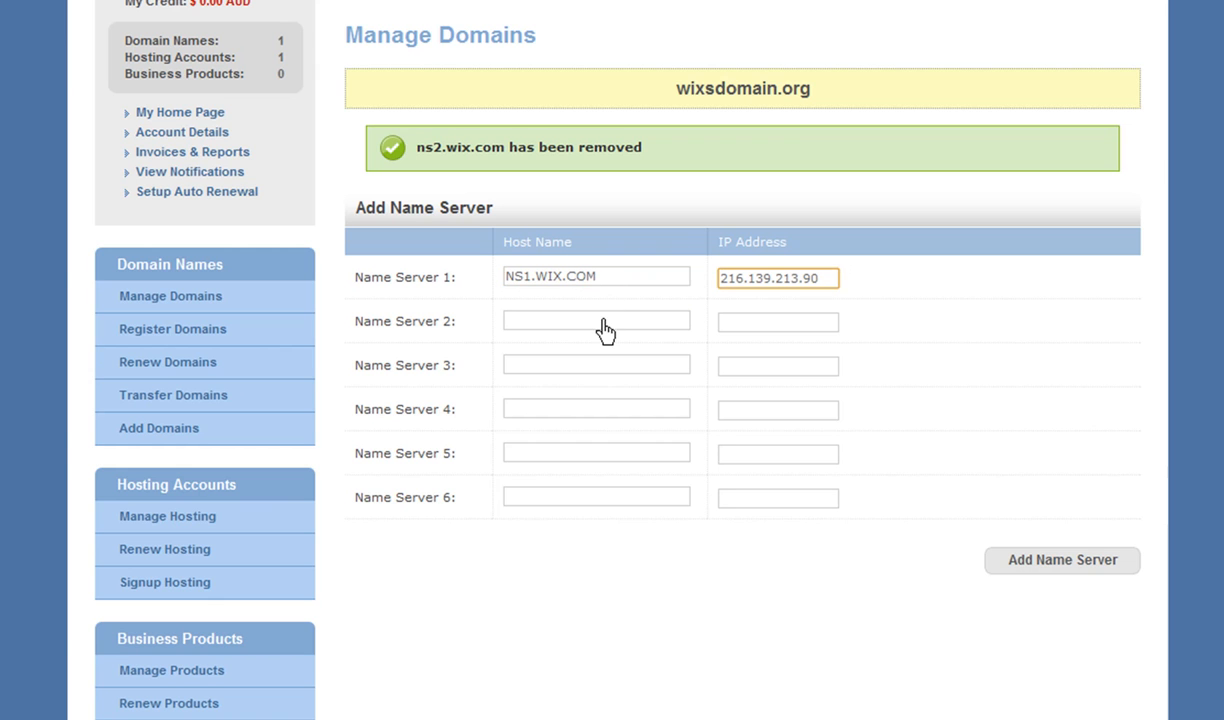
text(NS2)
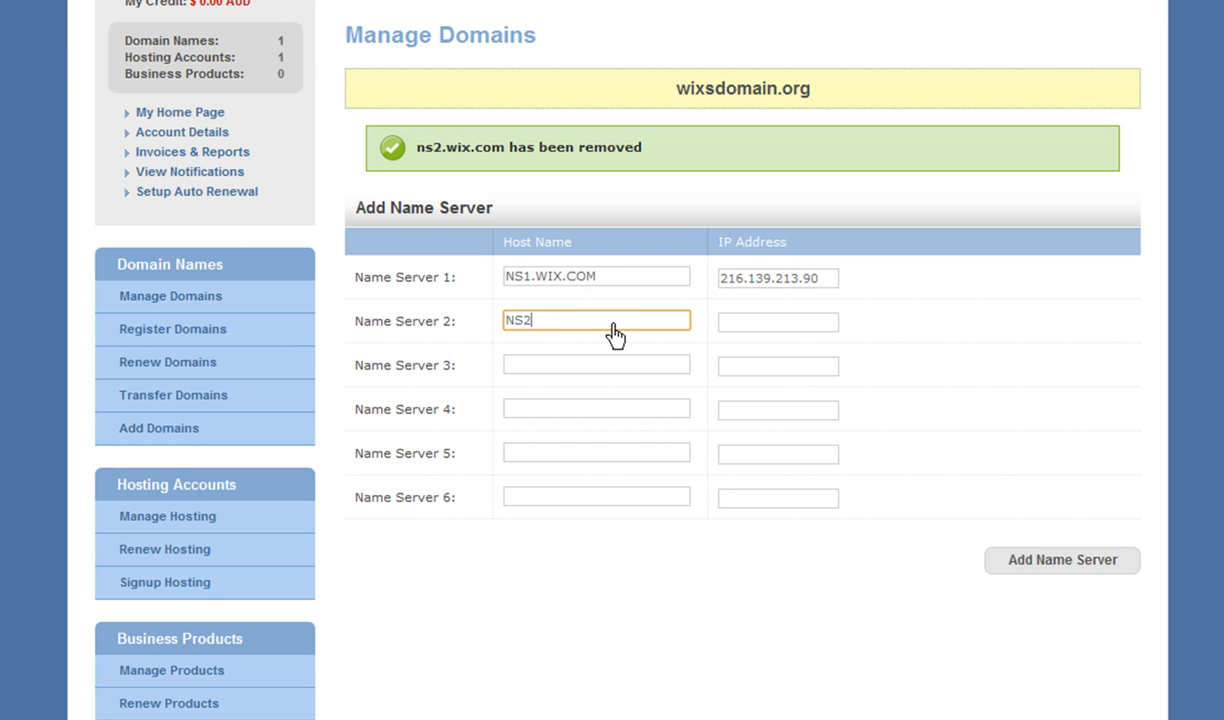
text(.WIX.COM)
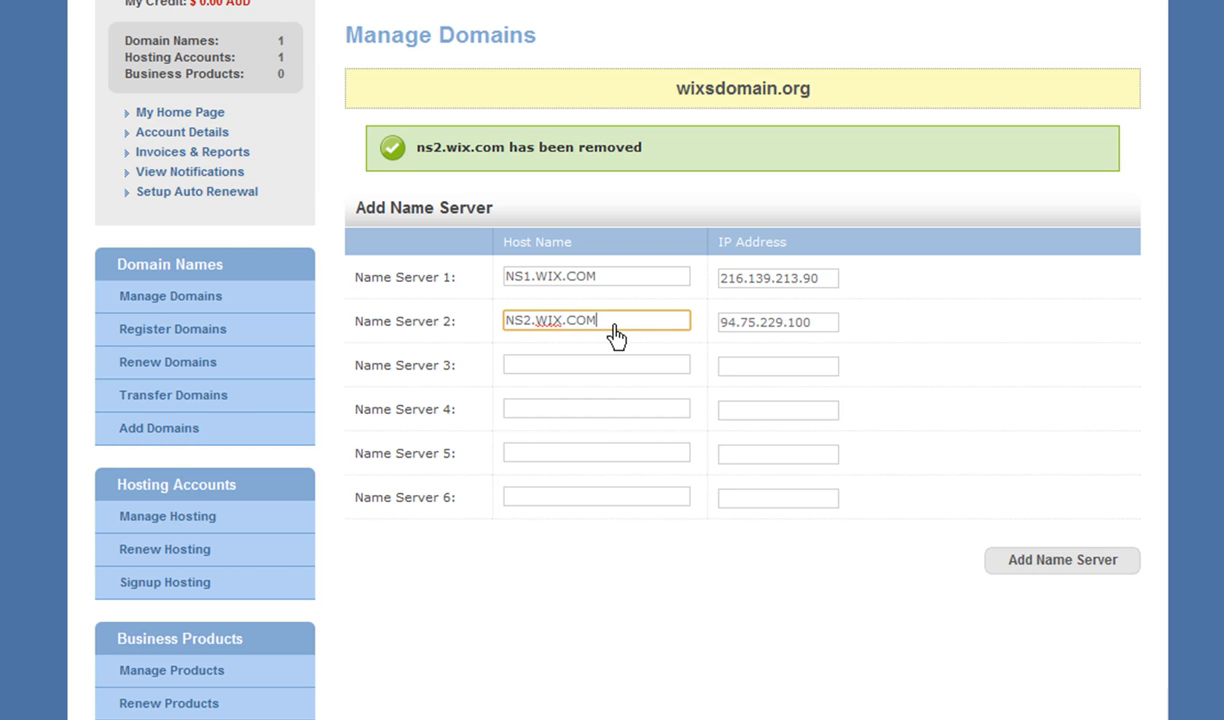
mouse_move(735, 338)
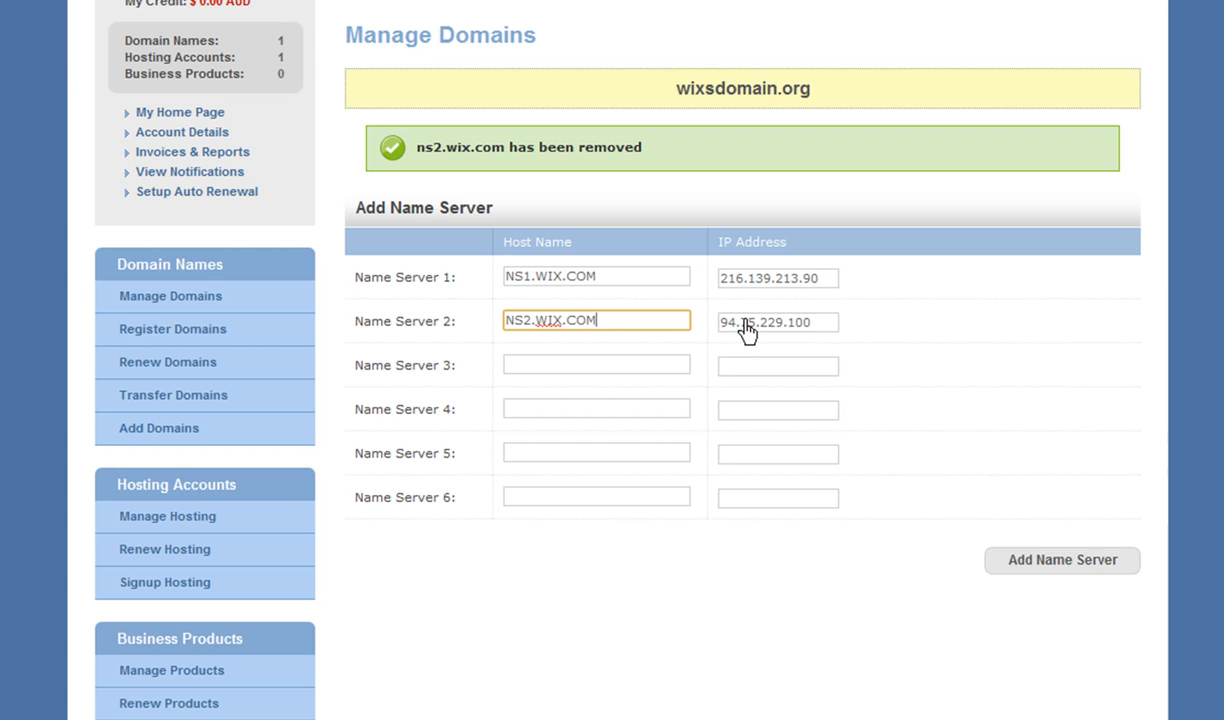
mouse_move(1020, 570)
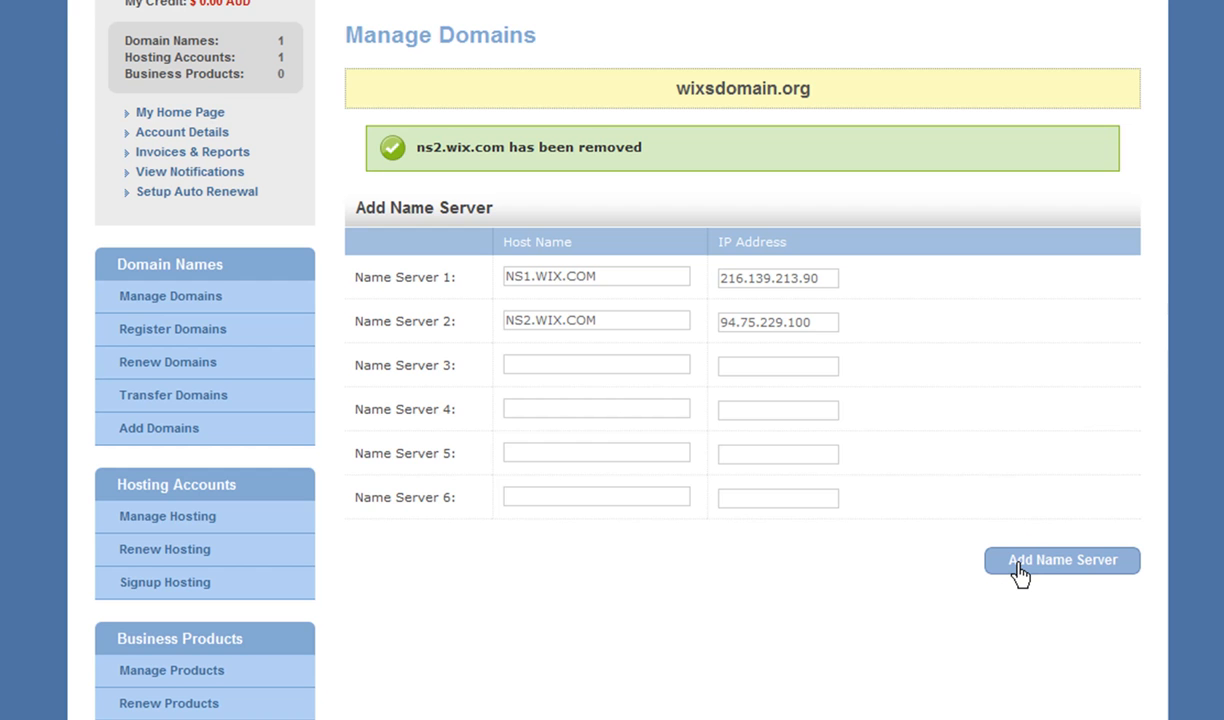
click(1061, 559)
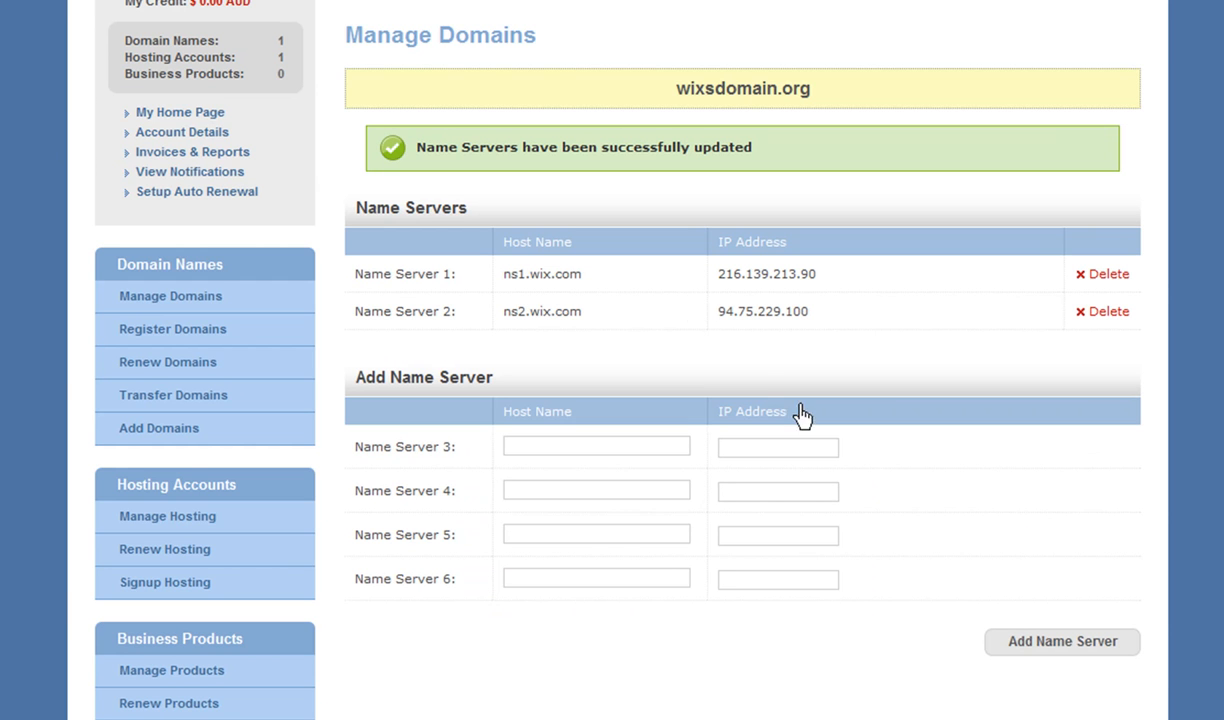
mouse_move(609, 178)
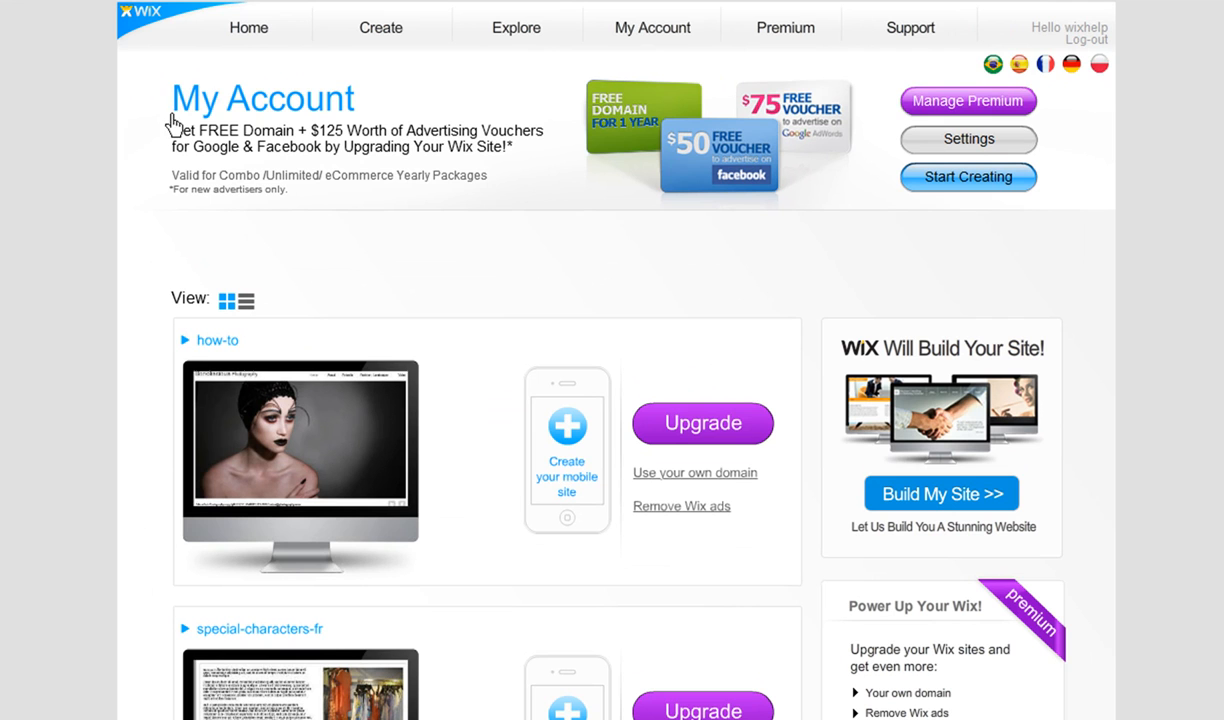
mouse_move(1077, 42)
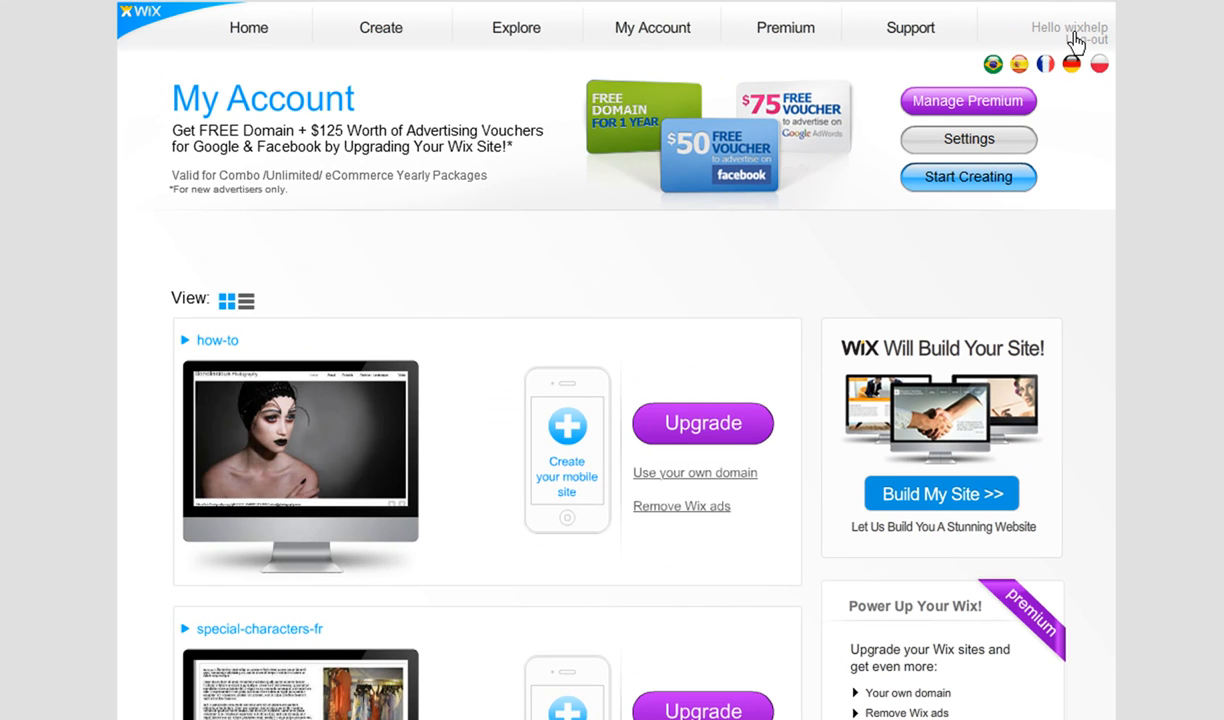
mouse_move(990, 113)
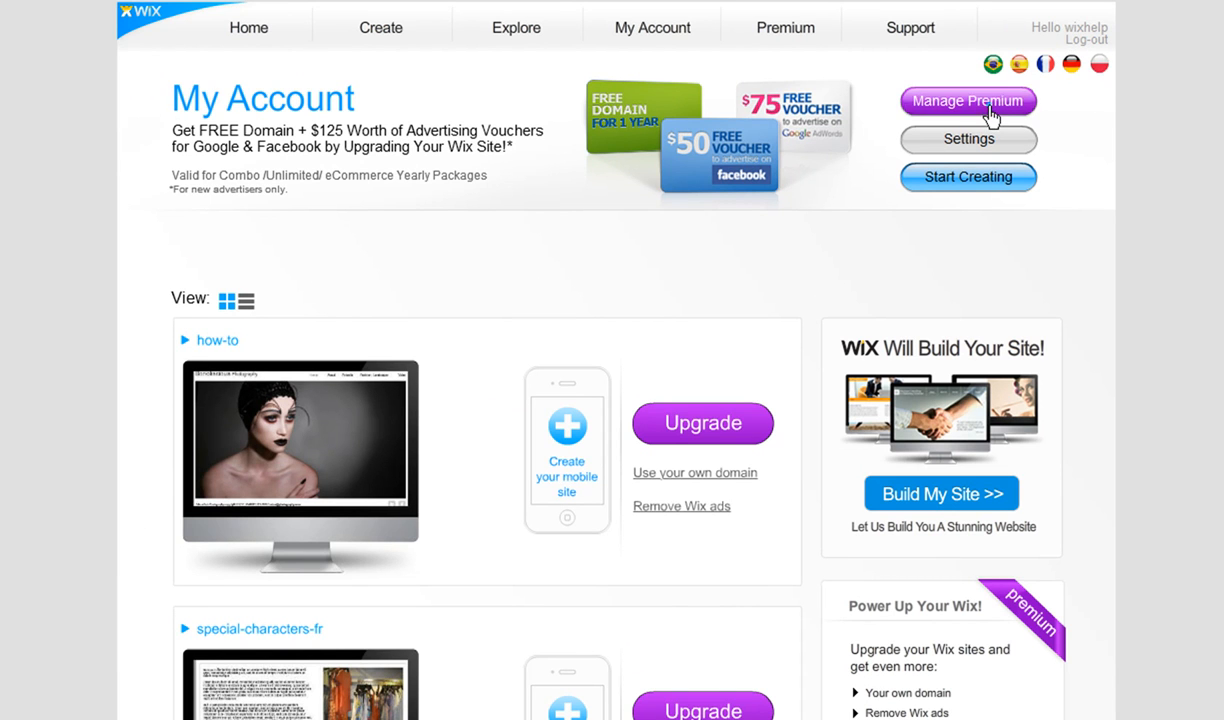
Step: Open Manage Premium's Domains tab and choose to connect an already-owned domain
click(967, 101)
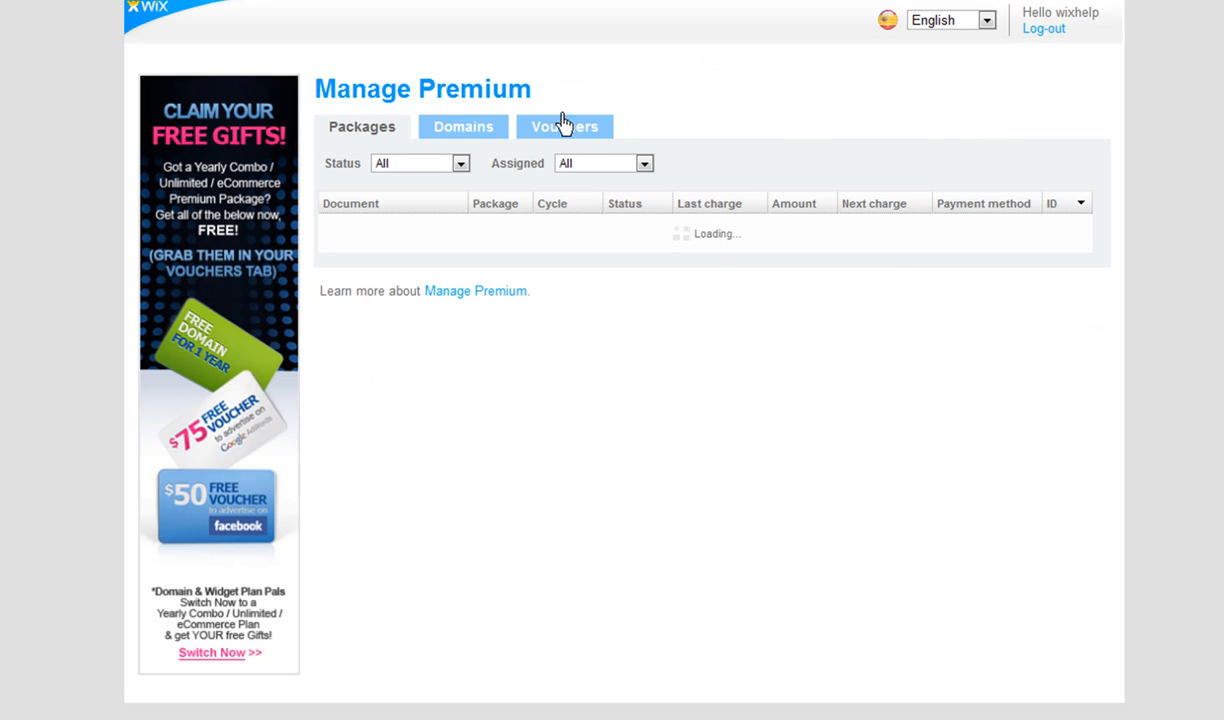
click(462, 126)
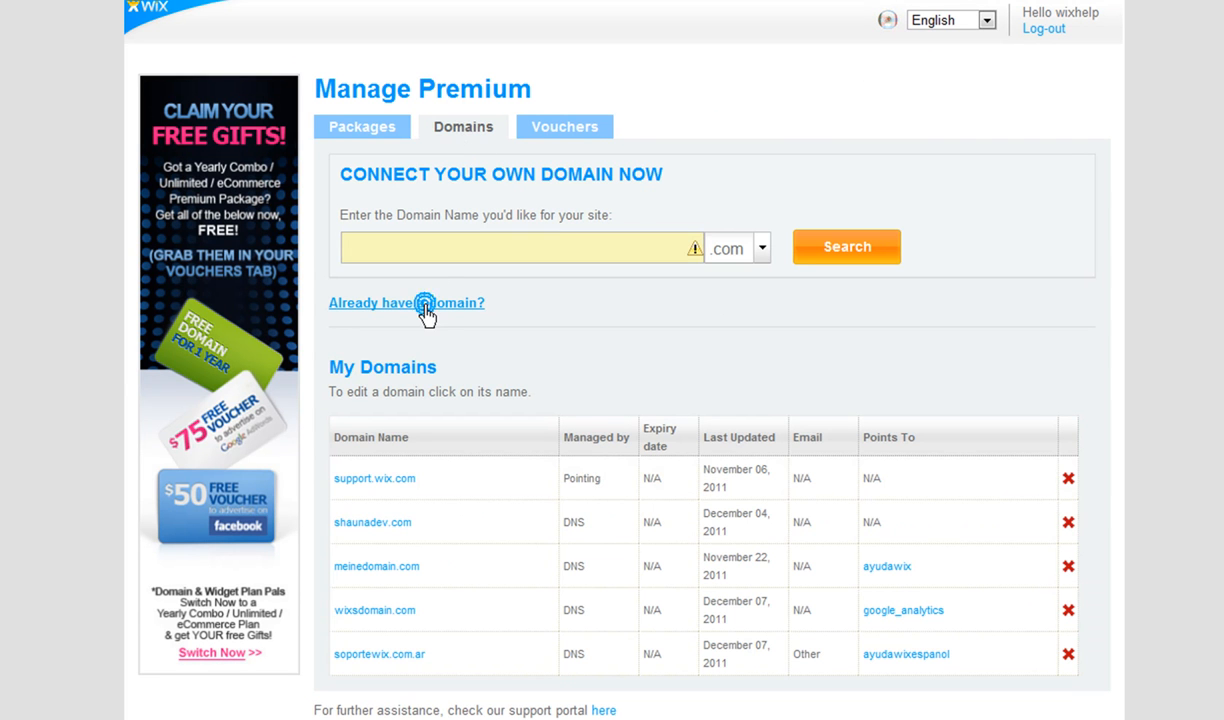
click(406, 302)
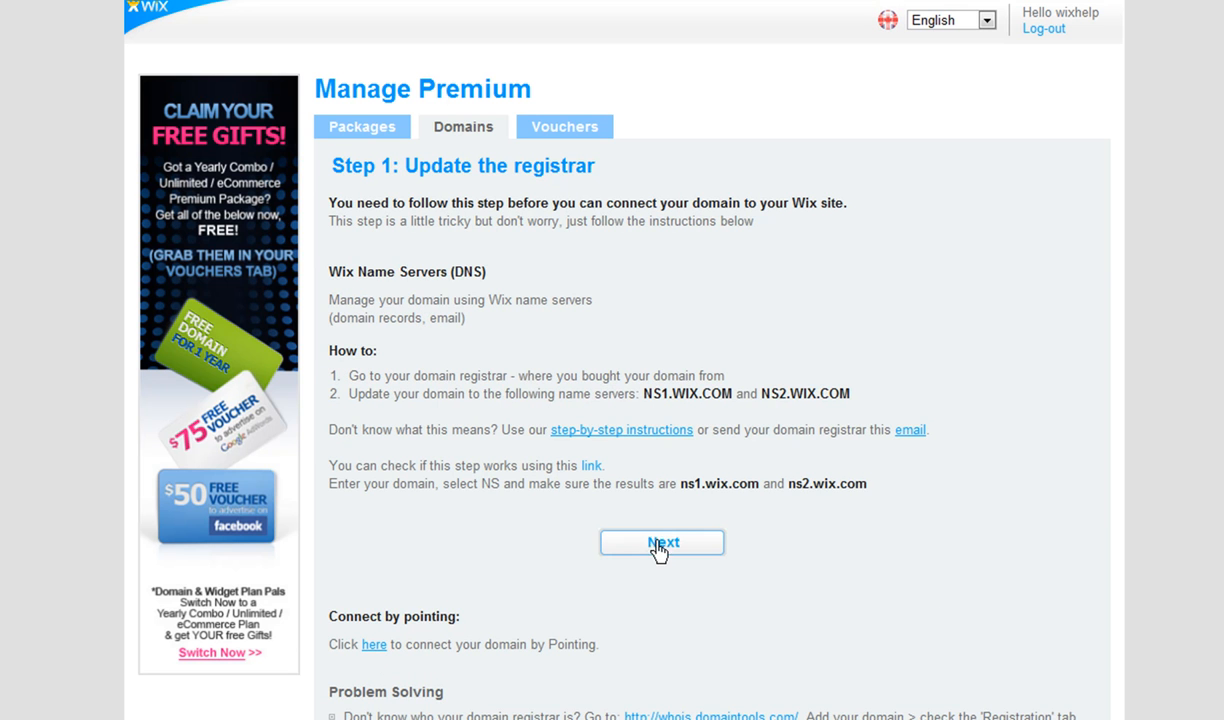
Step: Advance past Step 1 and enter bonoliscious.com as the domain name
click(662, 542)
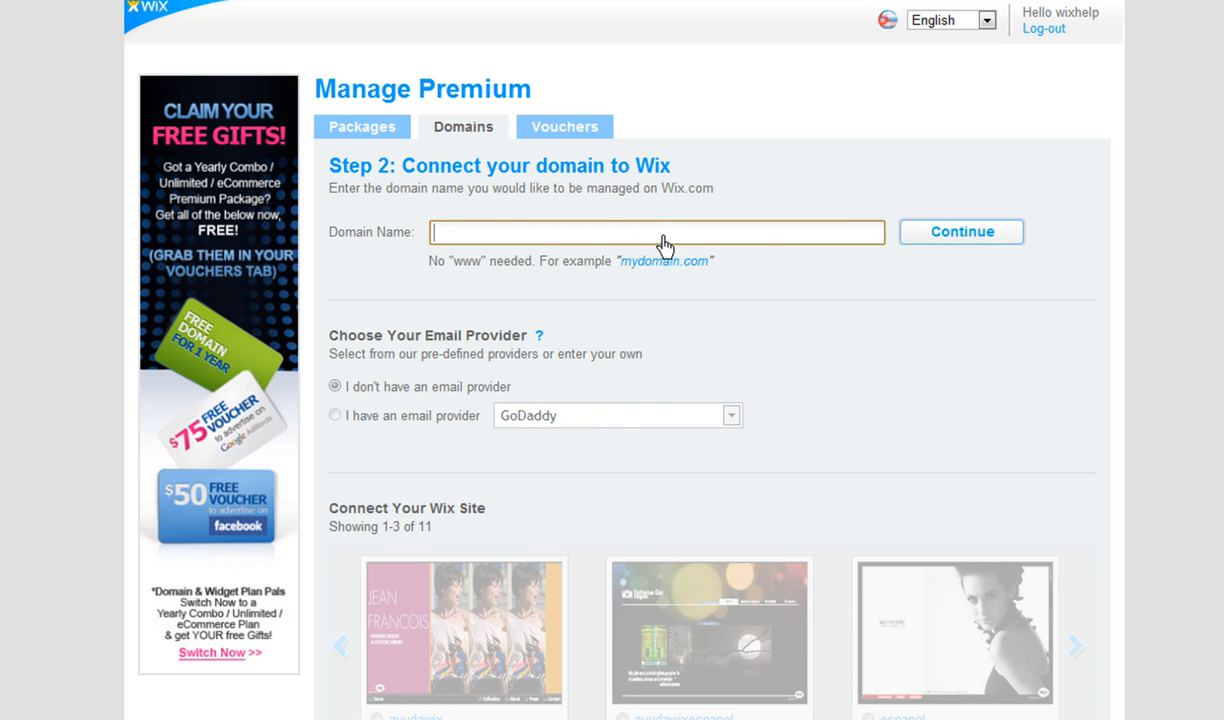
text(bonoliscious)
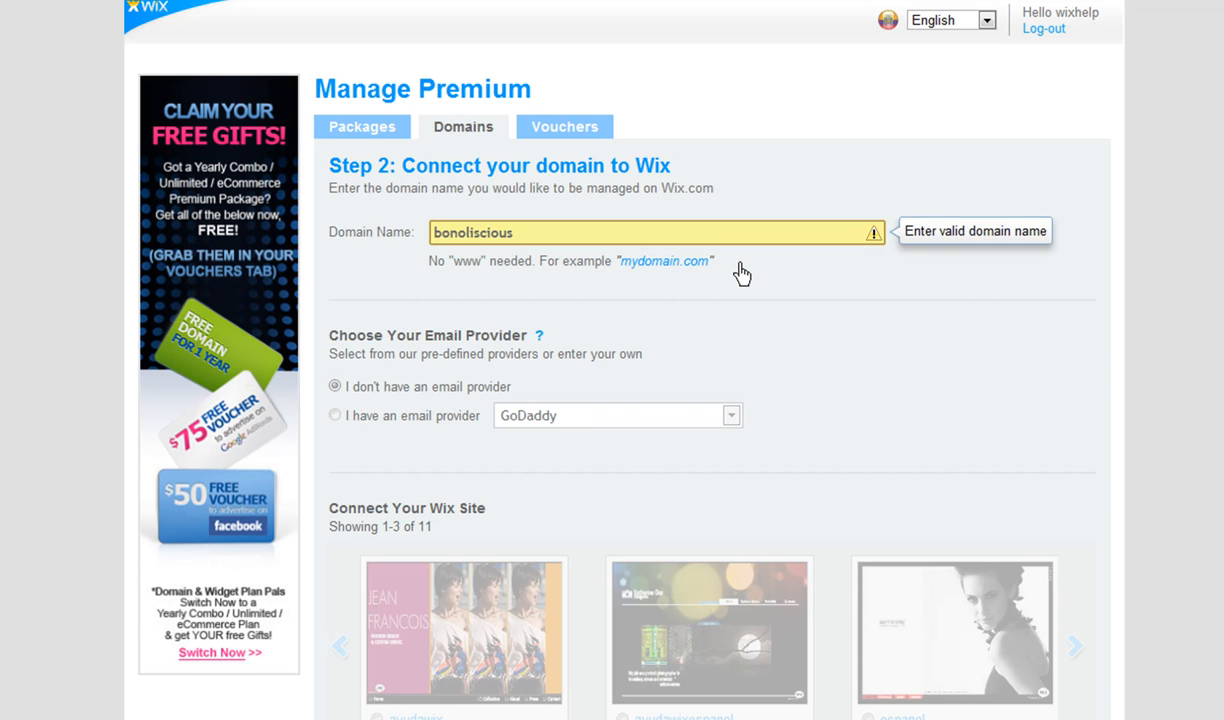
text(.com)
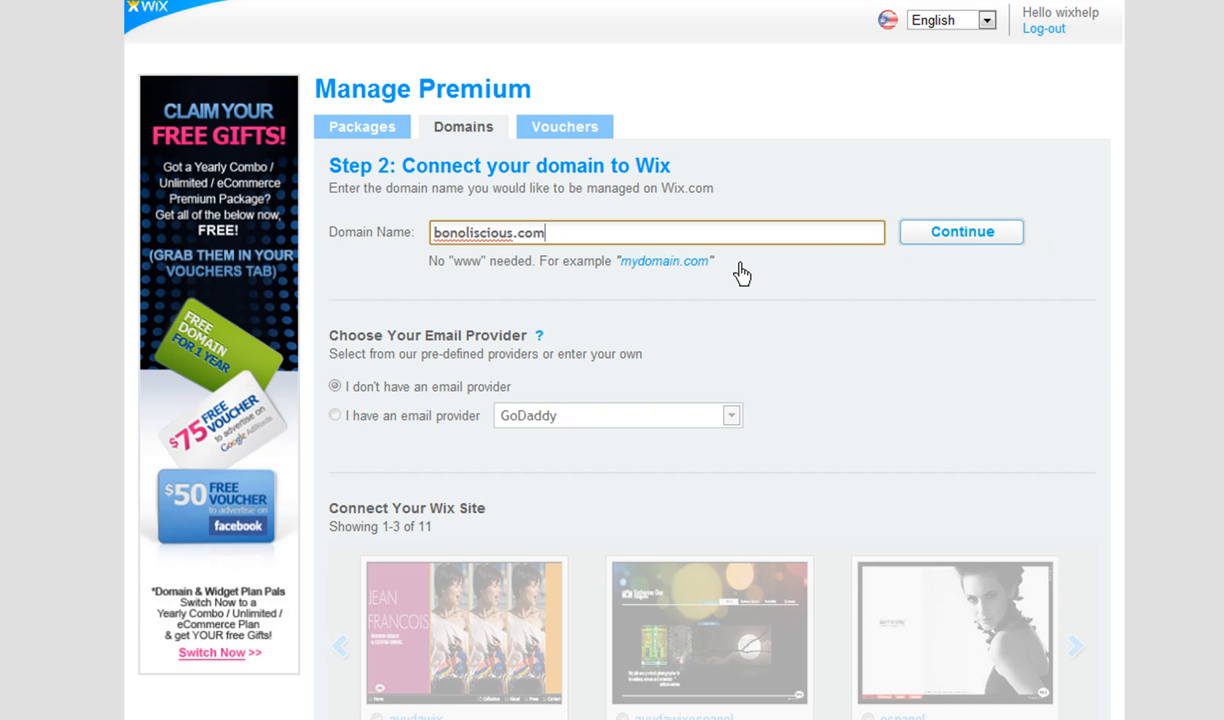
click(960, 231)
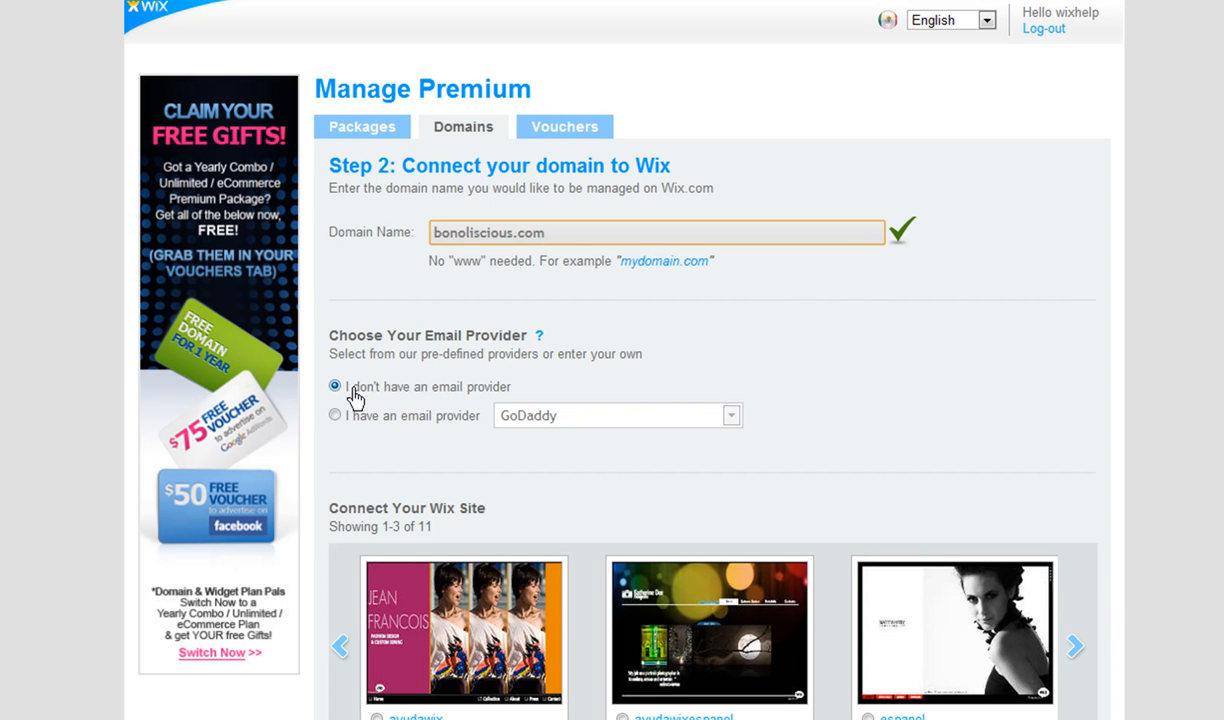
click(335, 415)
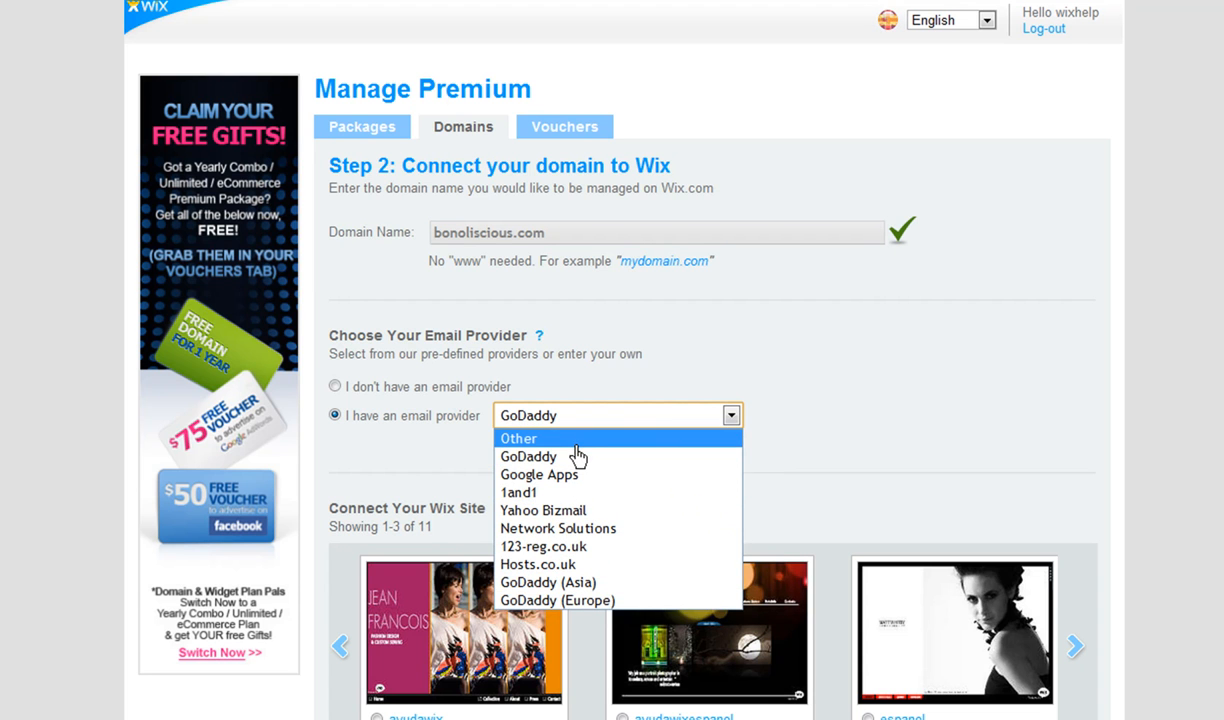
click(518, 438)
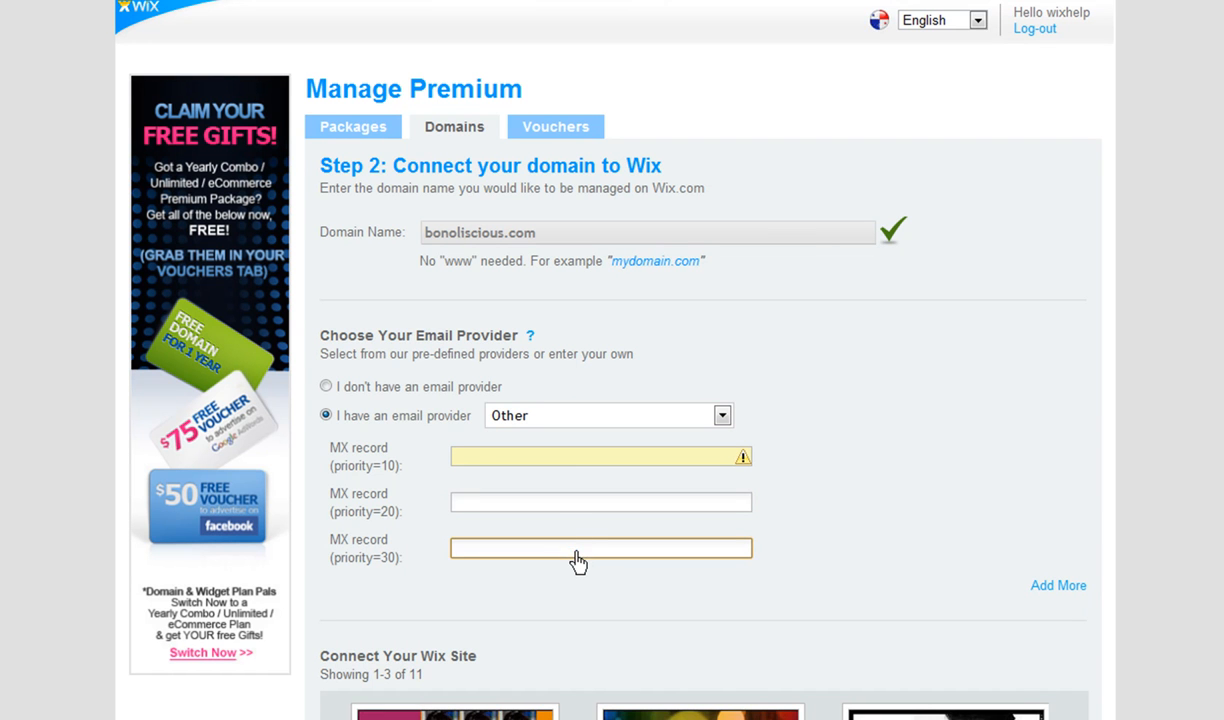
click(325, 386)
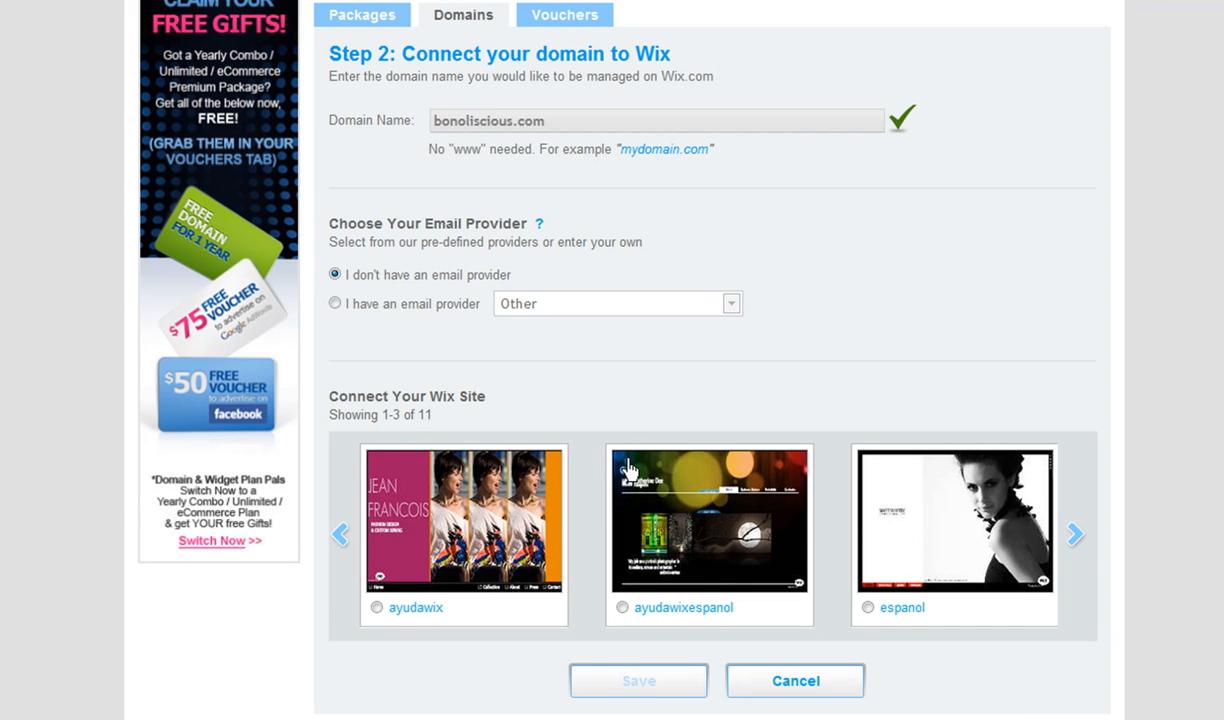
Step: Select the espanol site for bonoliscious.com, save, and finish on the Domain Summary
click(1075, 534)
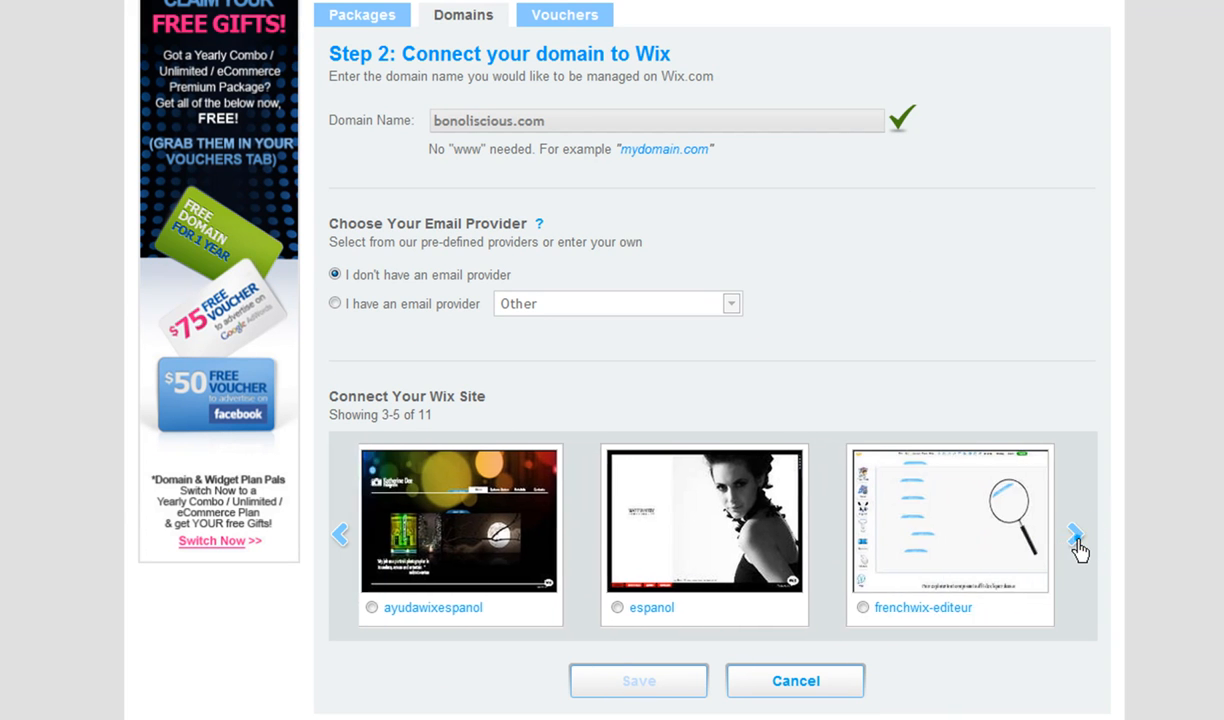
click(1076, 533)
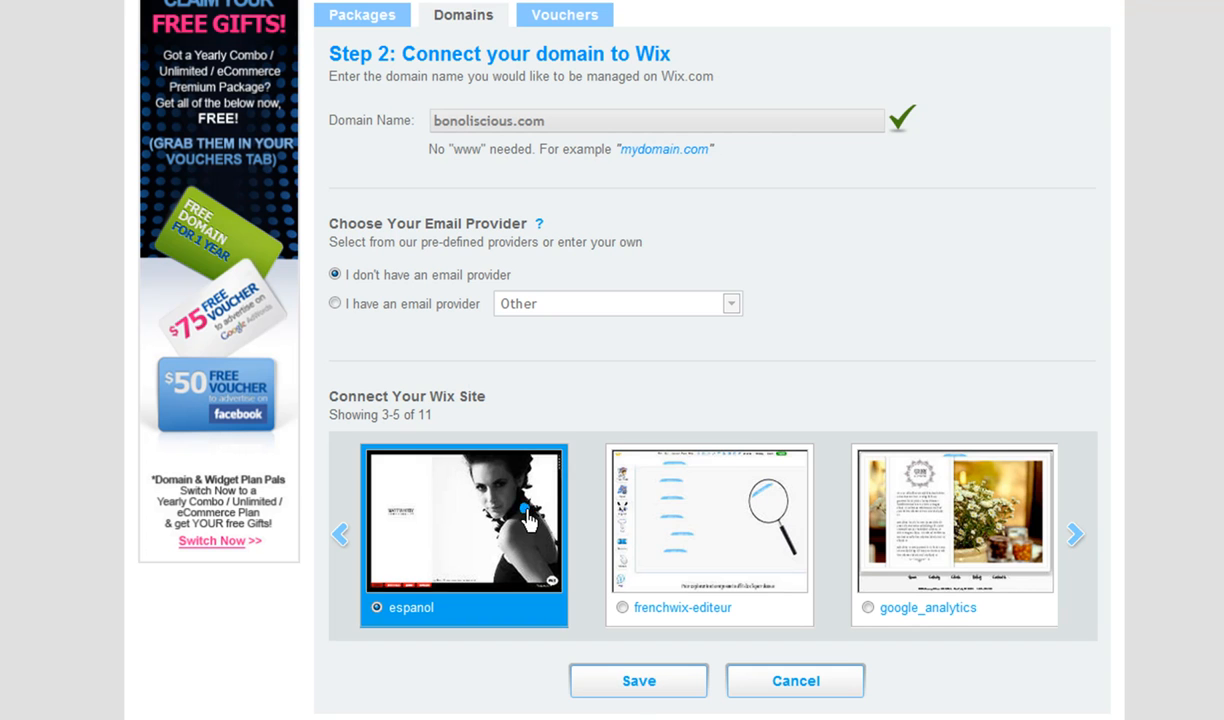
click(638, 680)
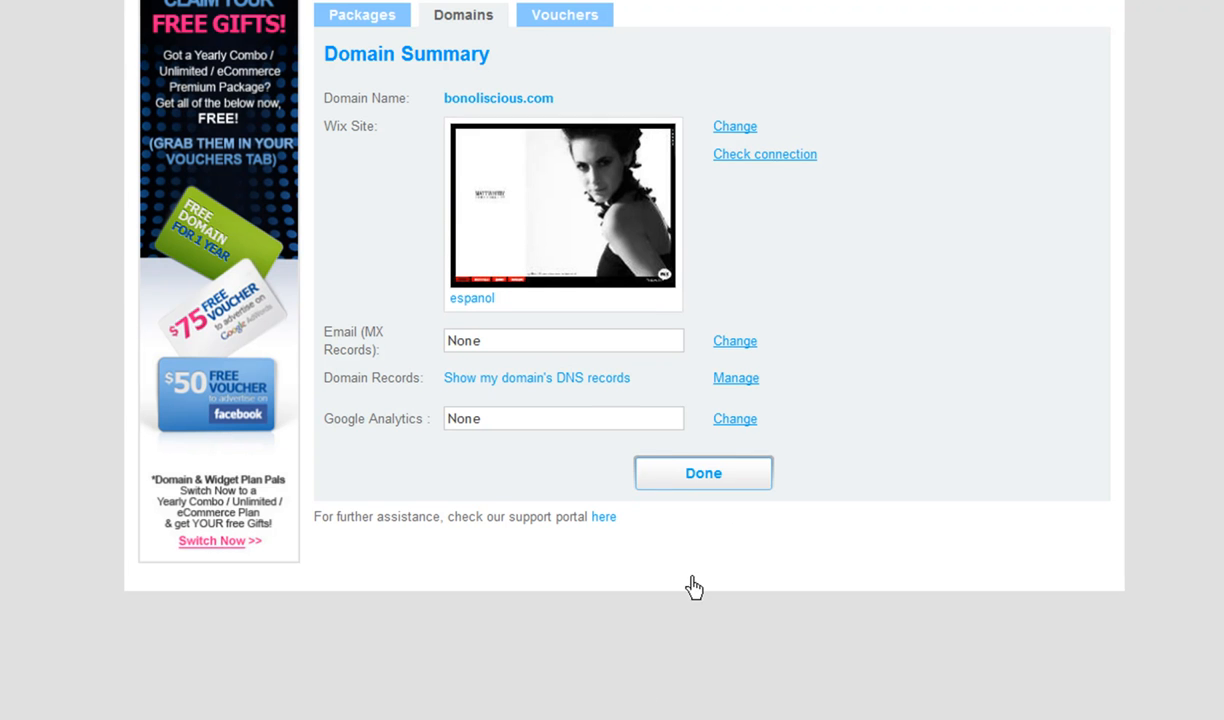
click(702, 472)
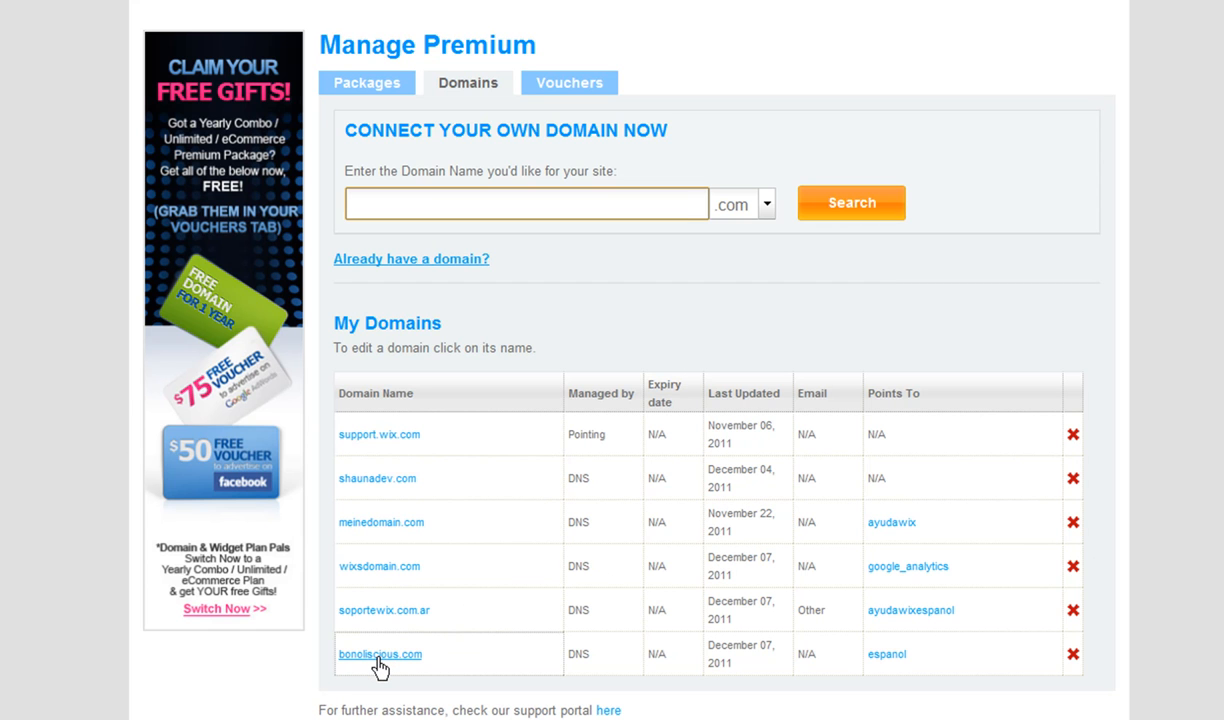
click(525, 203)
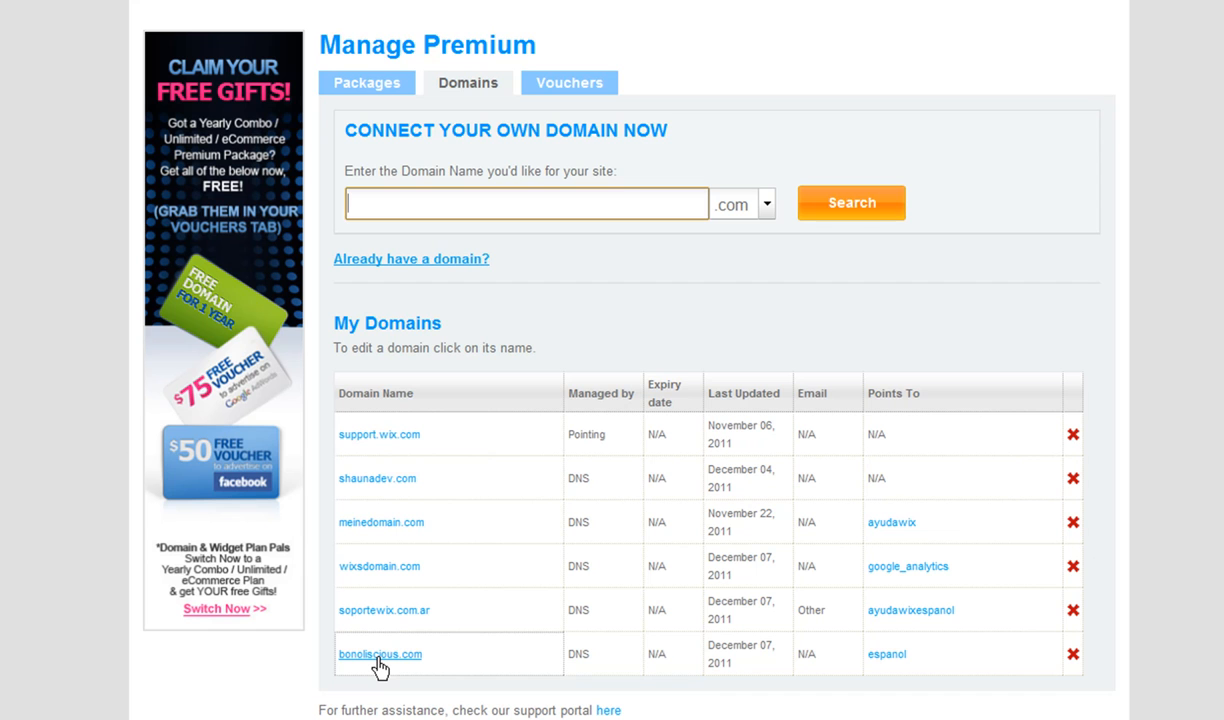